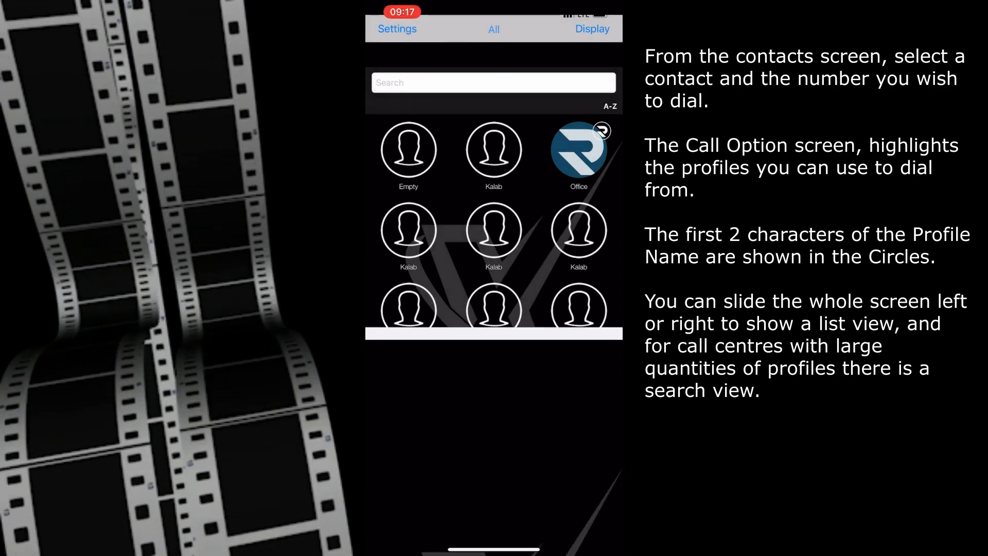
Open the Call Option screen for the Office contact from the contacts grid
left_click(578, 149)
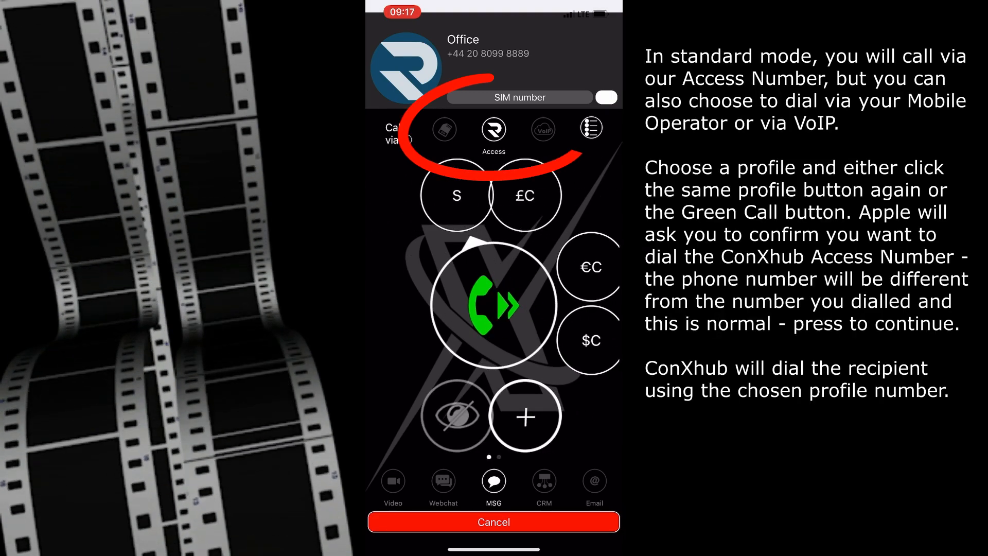
Select the $C ConXhub Office (USA) profile and place the call through it
left_click(590, 341)
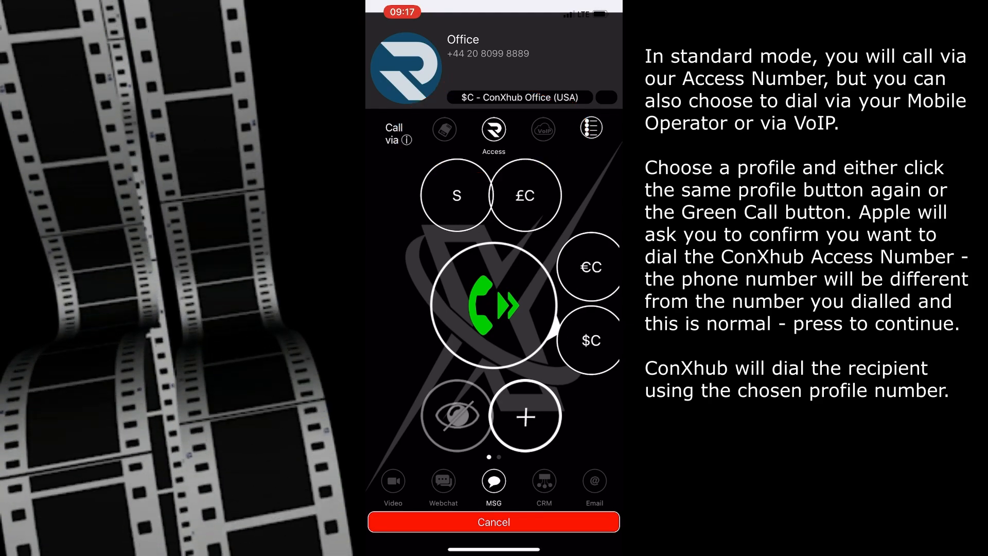
left_click(493, 306)
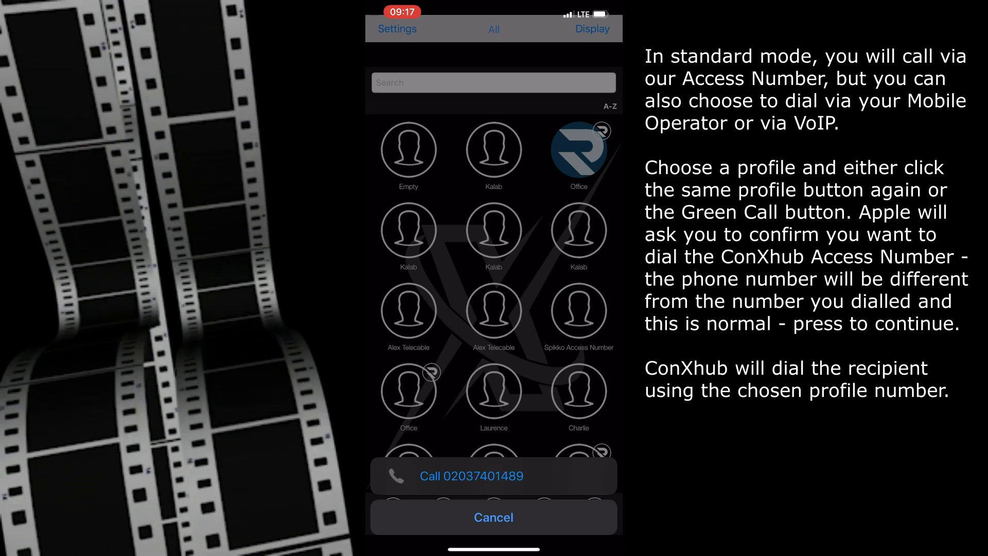
left_click(493, 476)
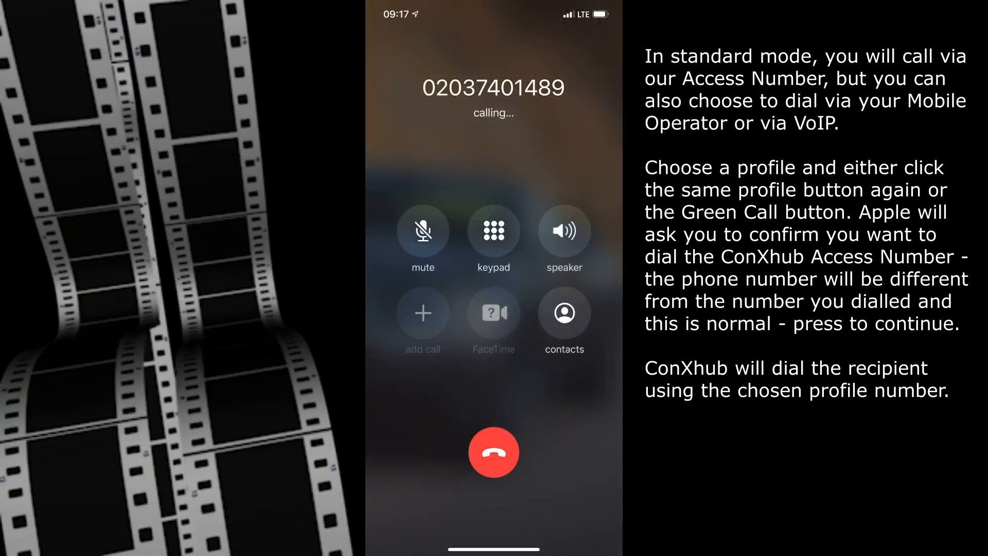